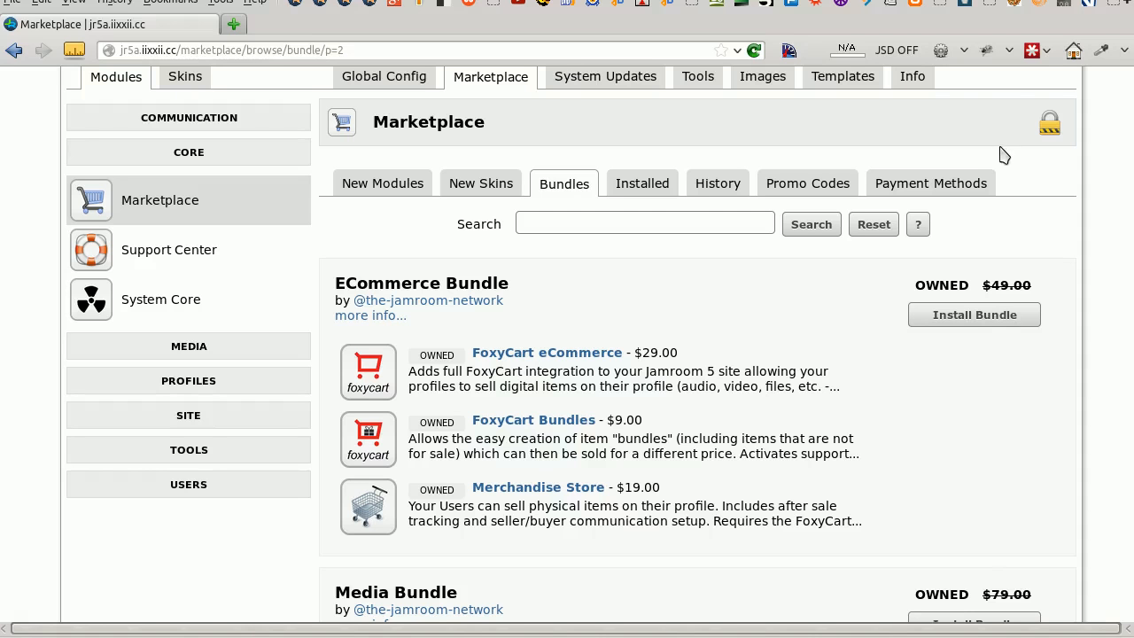
Scroll the Marketplace bundles list down to the Media Bundle and its Install Bundle button
scroll(up, 3)
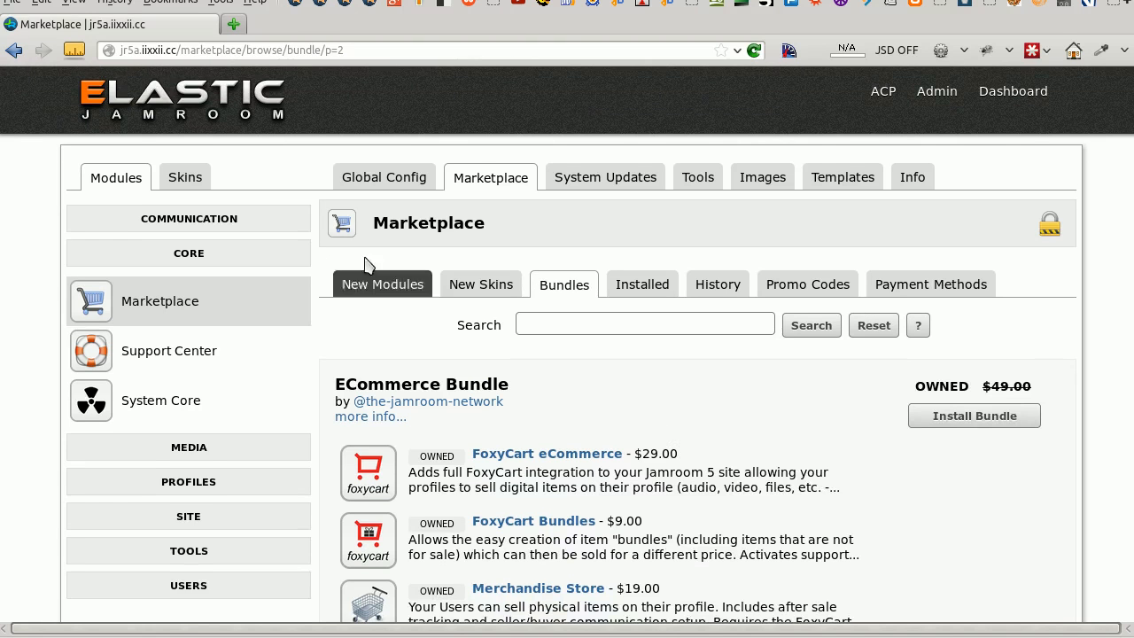
mouse_move(152, 312)
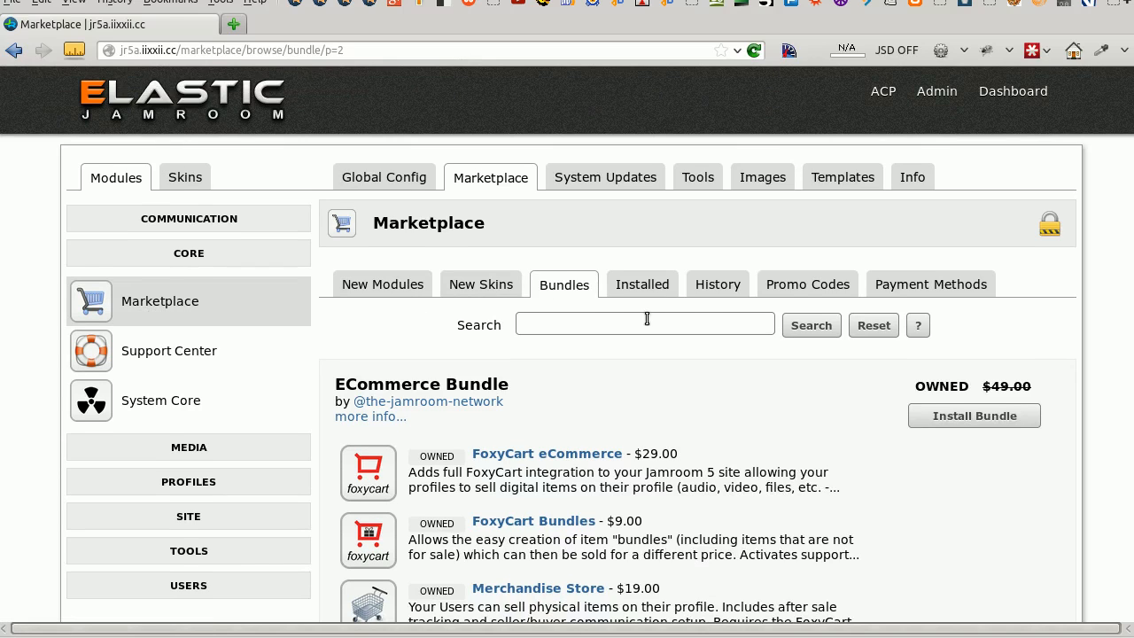
scroll(down, 3)
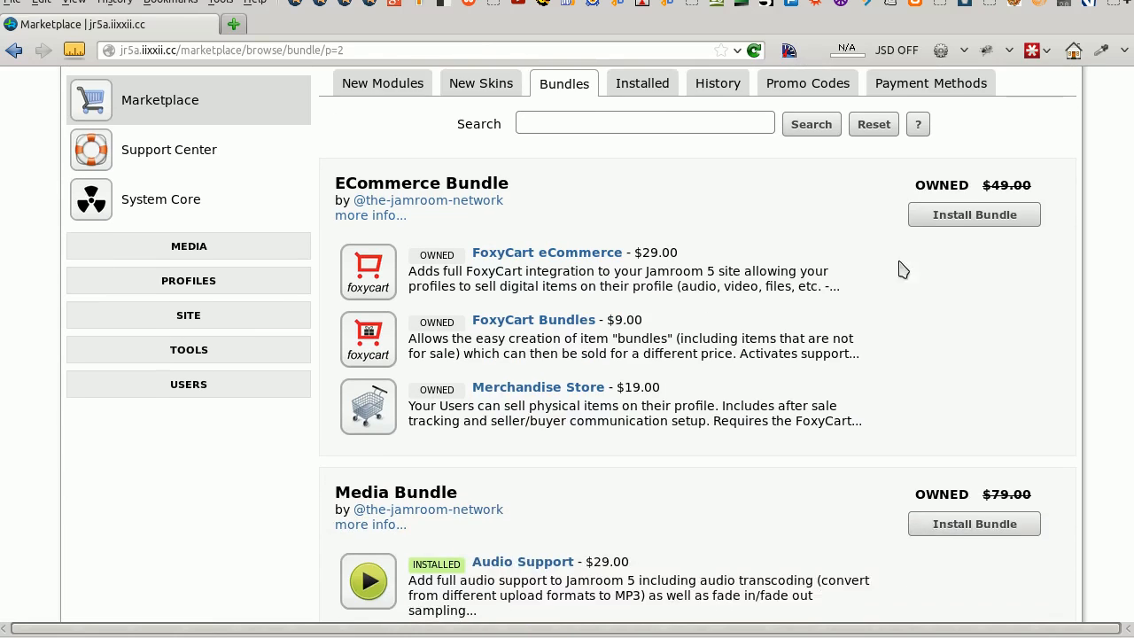
scroll(down, 3)
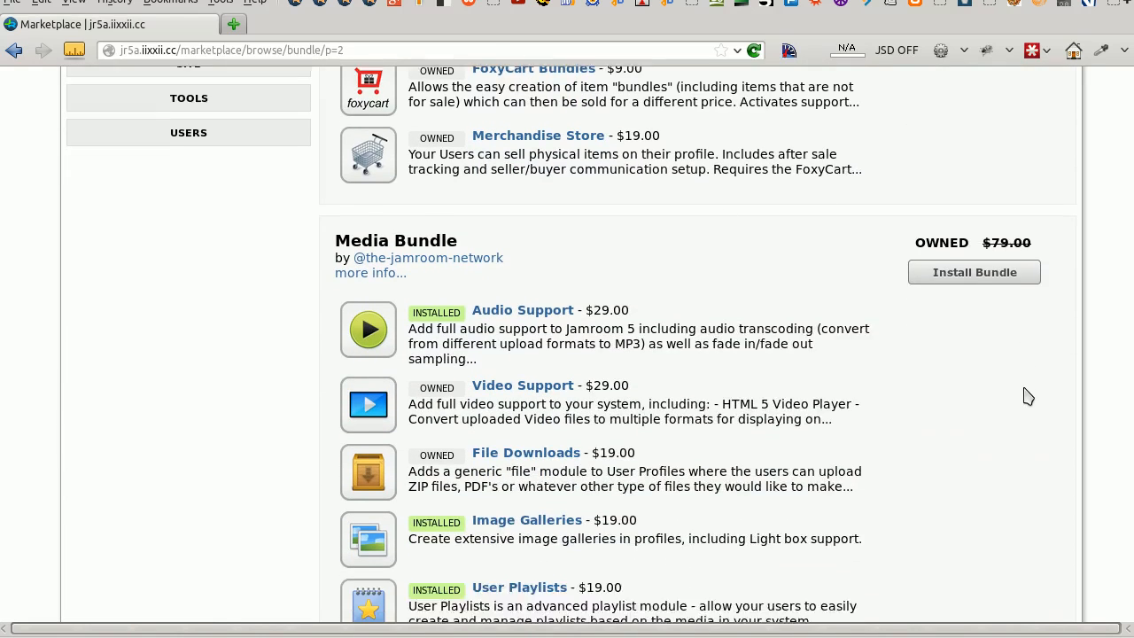
scroll(down, 3)
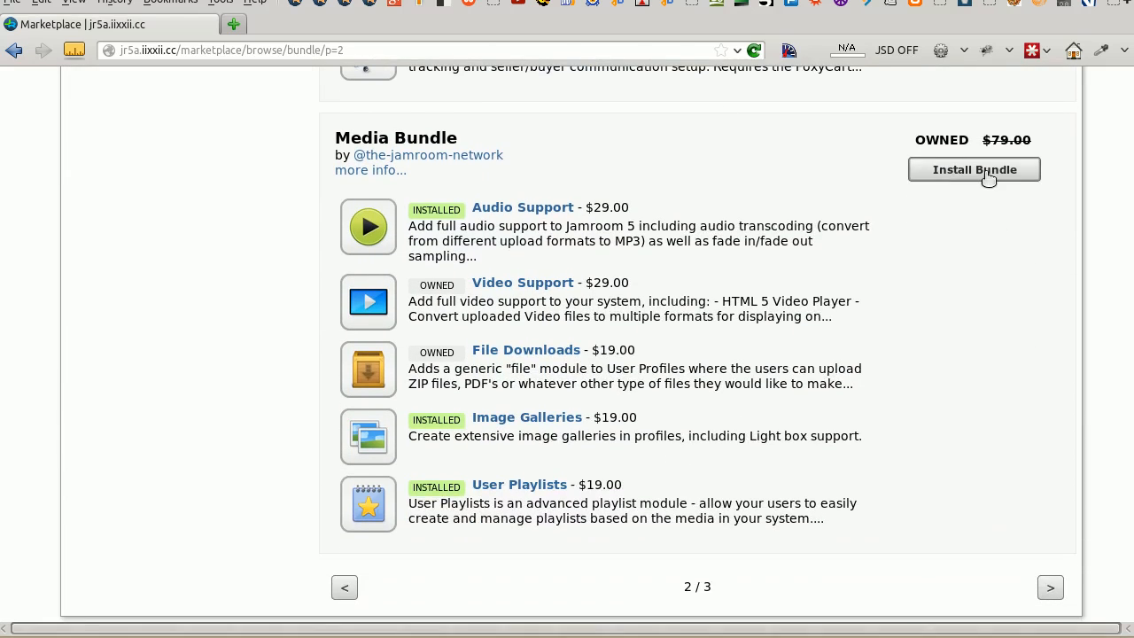
Install the Media Bundle and confirm the fully licensed bundle dialog with OK
click(974, 170)
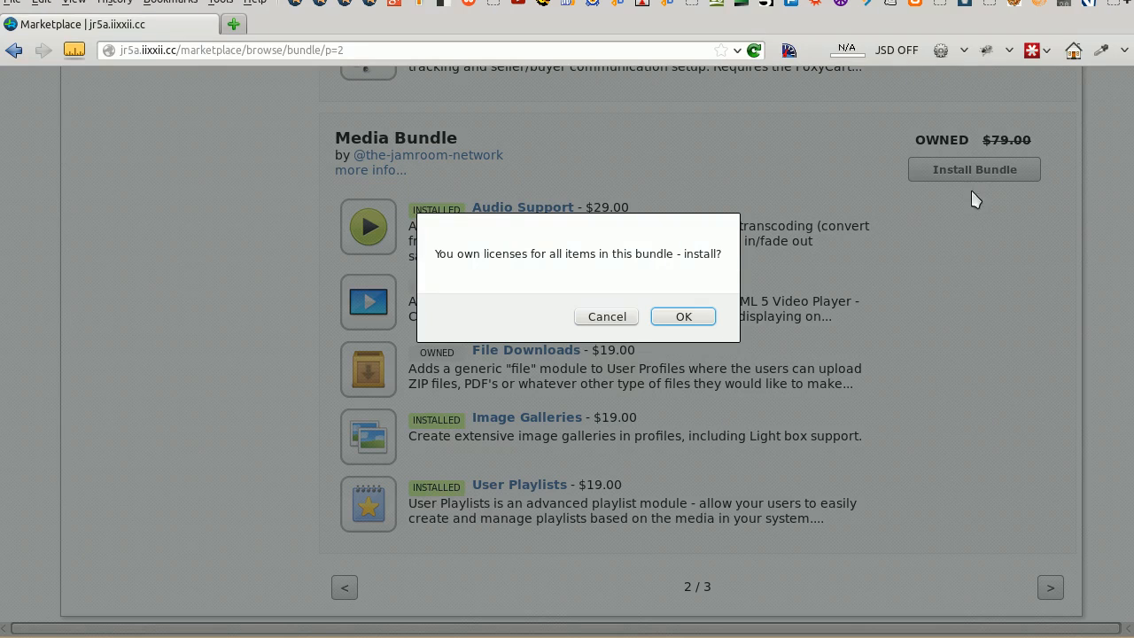
click(683, 316)
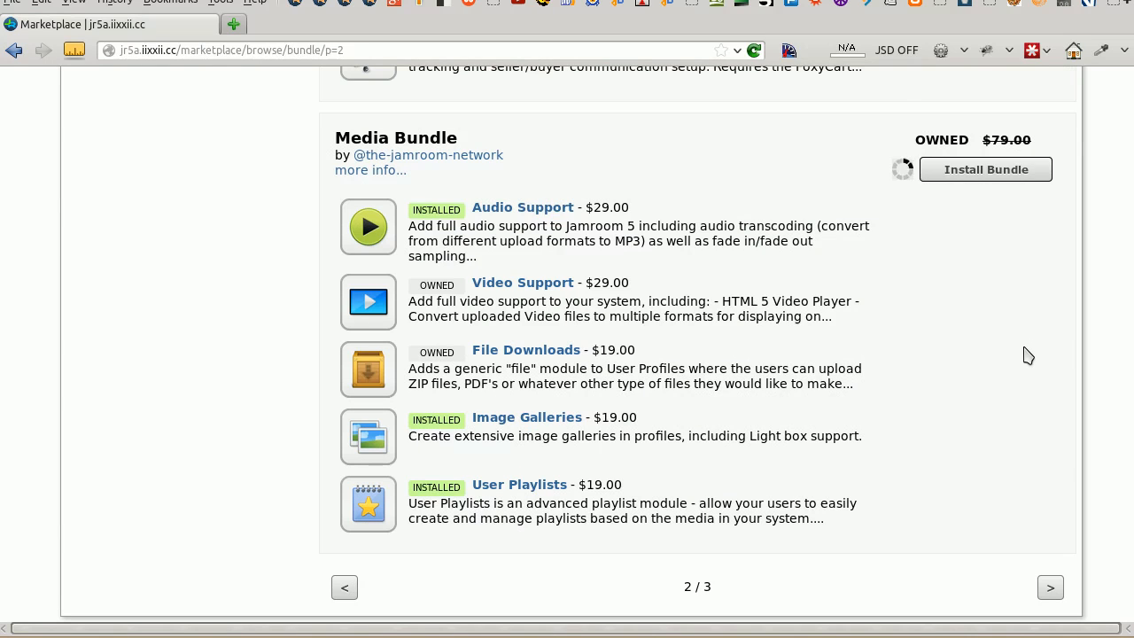
mouse_move(523, 207)
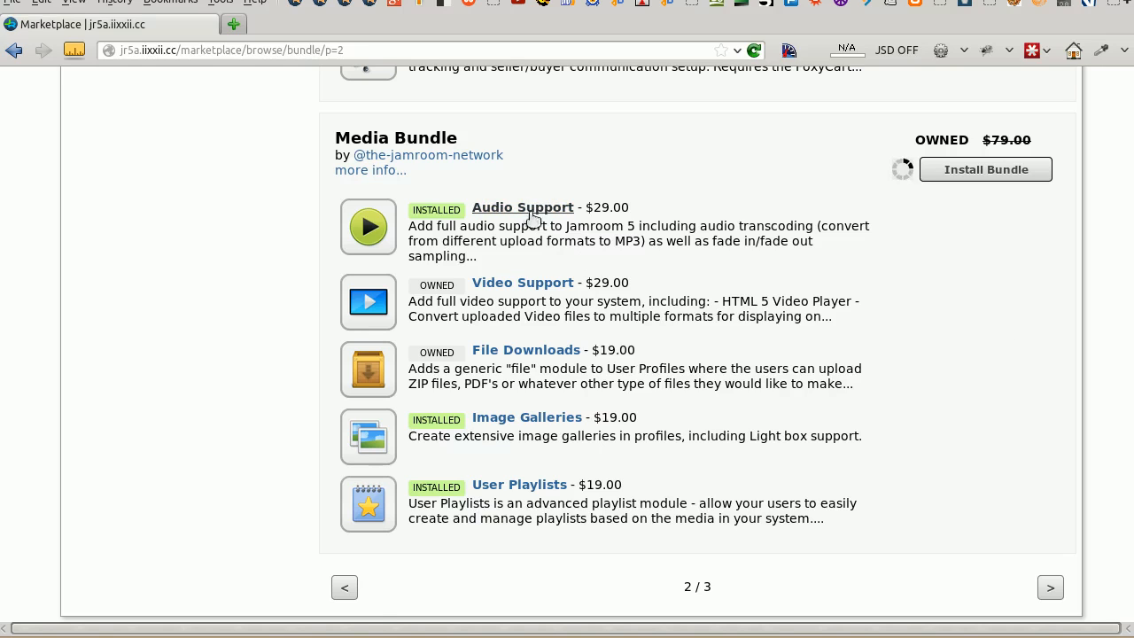
mouse_move(526, 349)
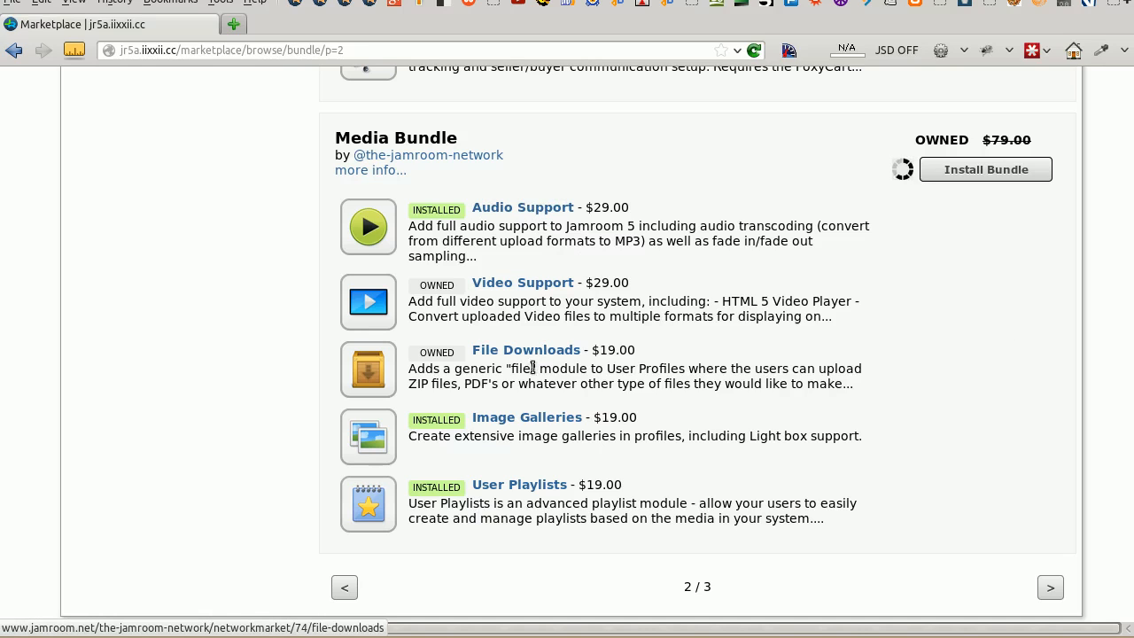
mouse_move(831, 494)
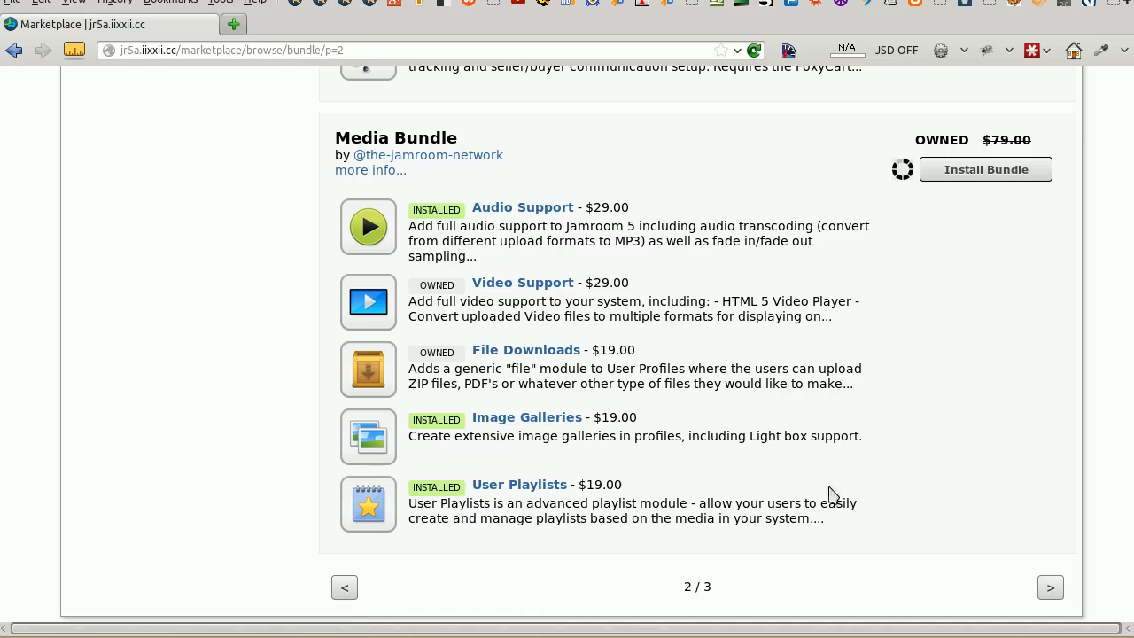
mouse_move(981, 436)
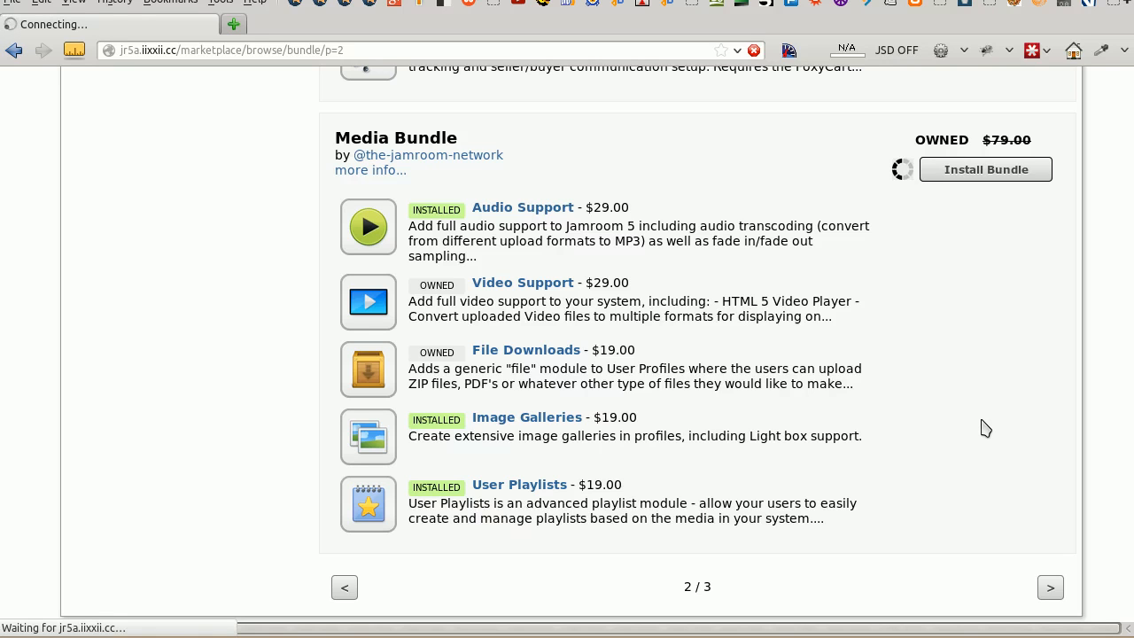
Review the Install Results for Video Support and File Downloads, then continue to the Marketplace
click(985, 169)
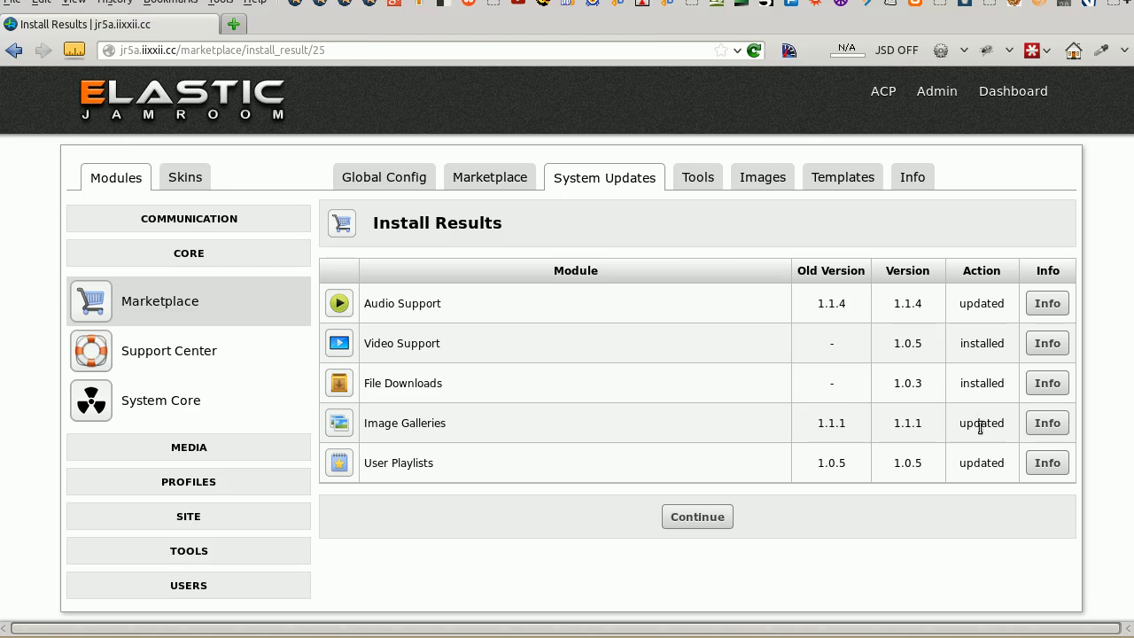
mouse_move(660, 502)
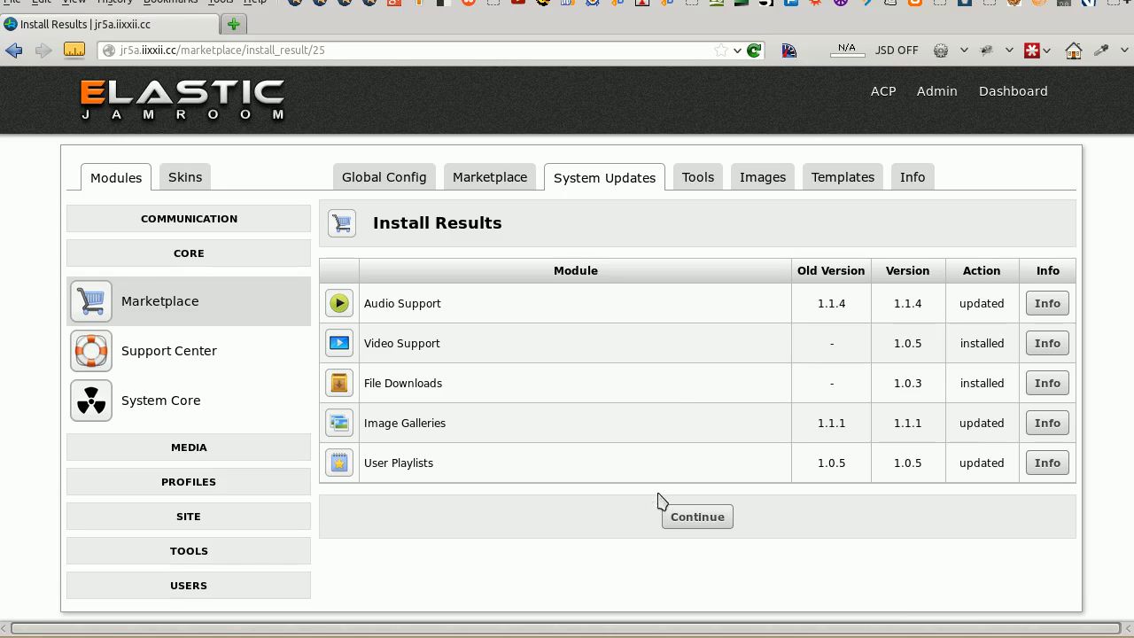
click(697, 516)
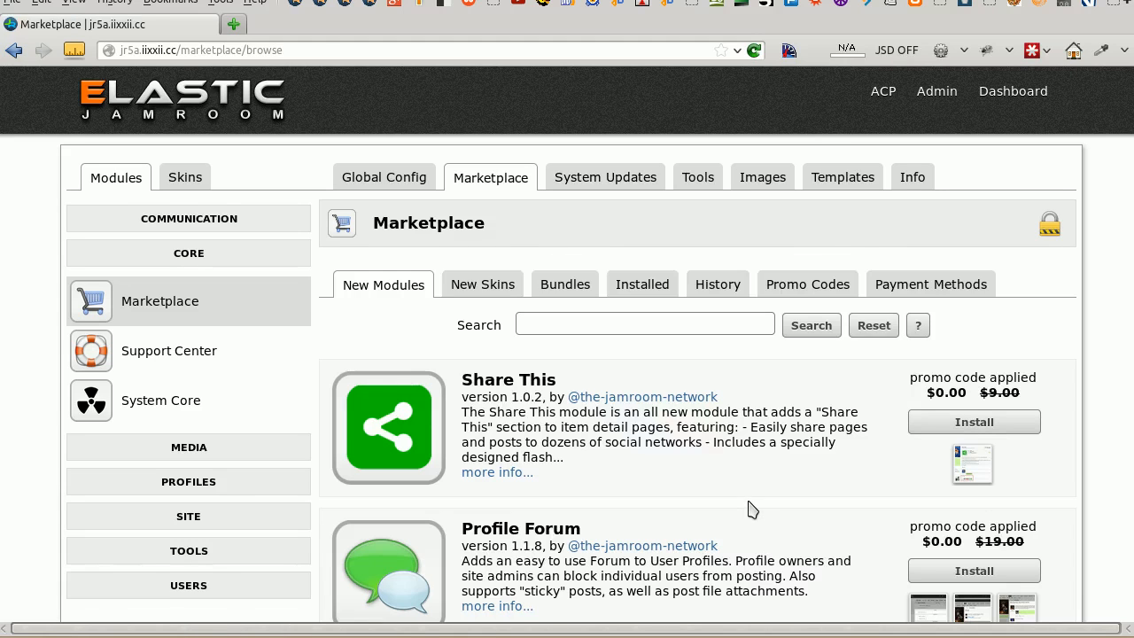
mouse_move(189, 482)
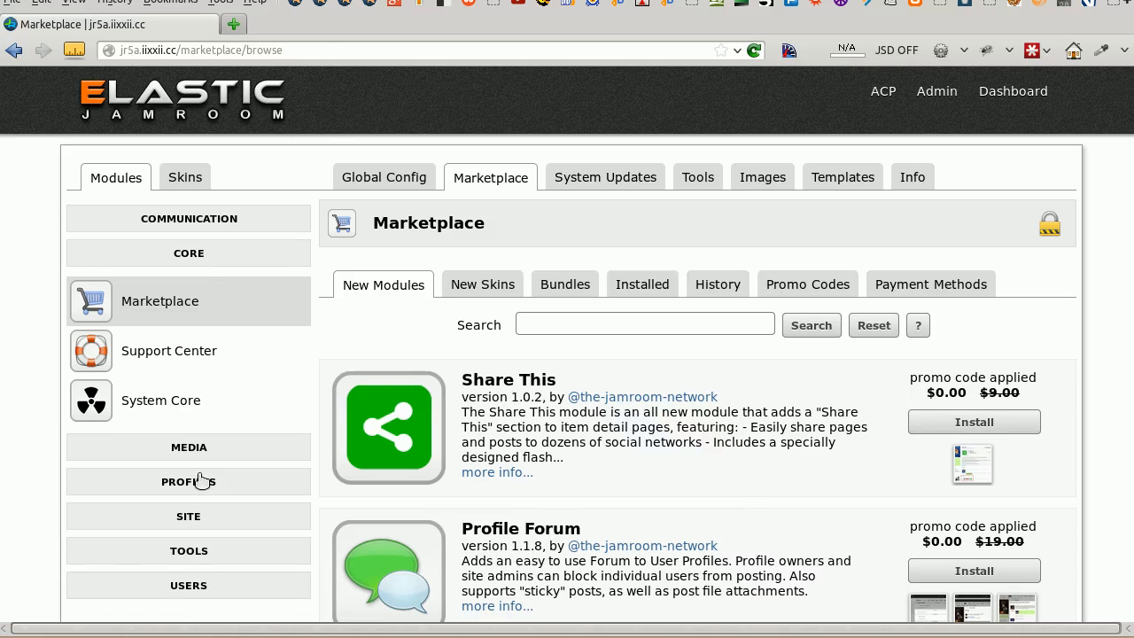
Expand the MEDIA sidebar section, then open the System Core Activity Log
click(189, 447)
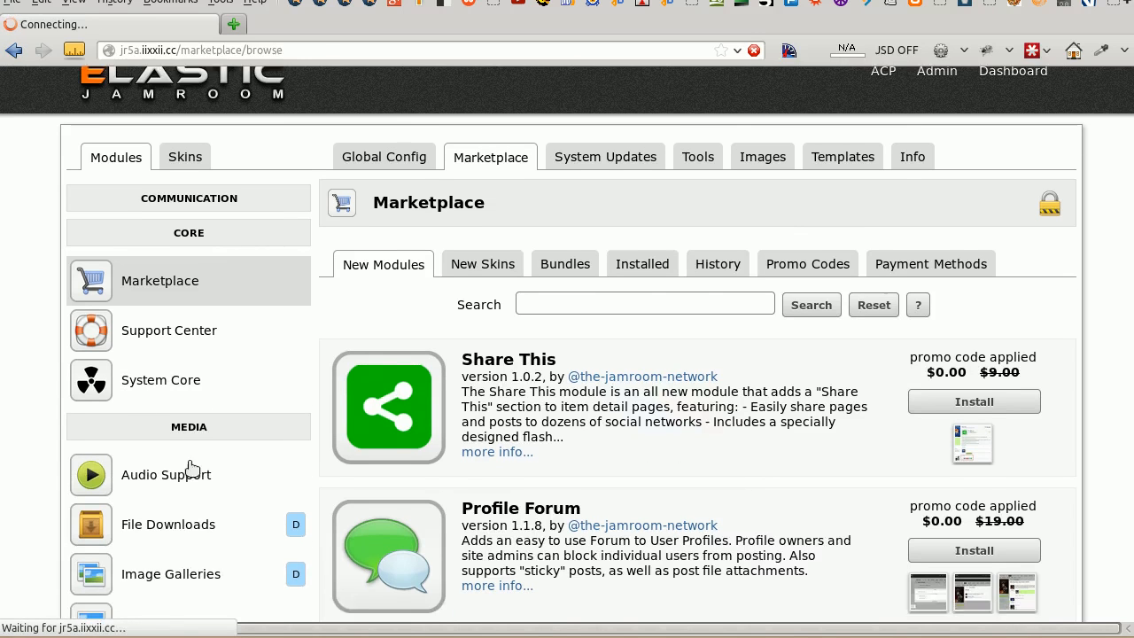
scroll(down, 3)
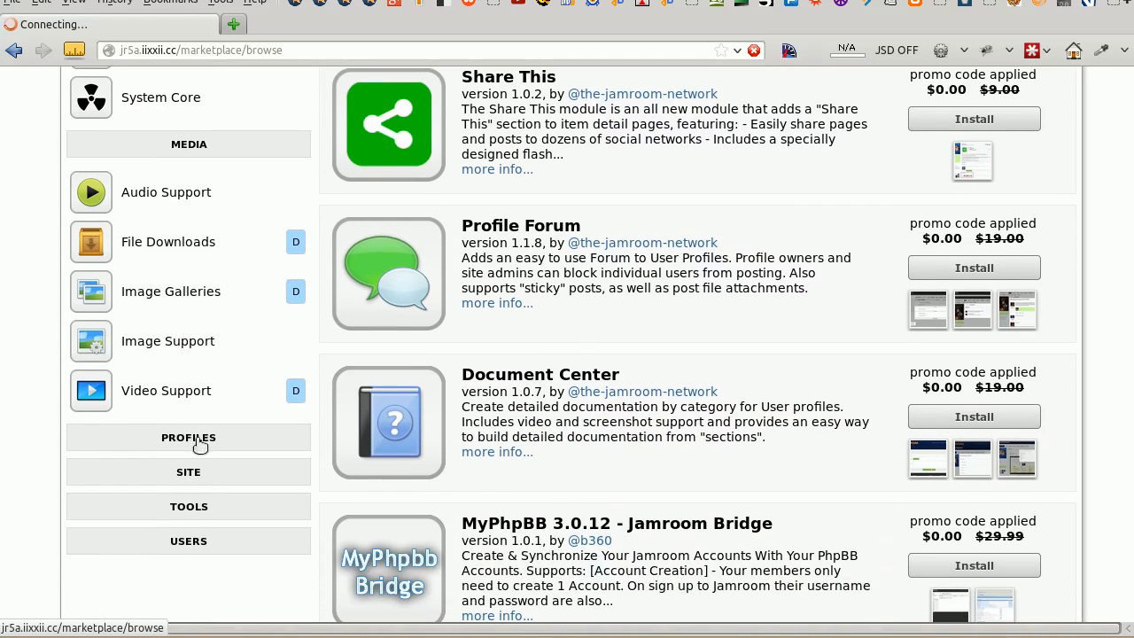
click(188, 436)
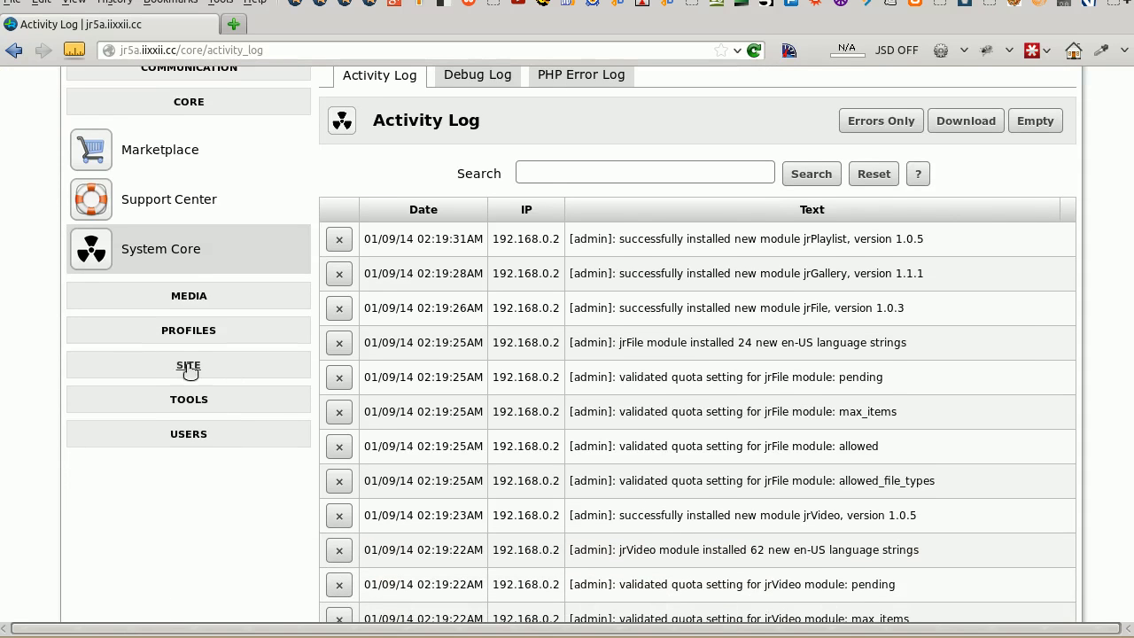
Expand TOOLS in the ACP sidebar and scroll to the Users group showing User Playlists
click(189, 399)
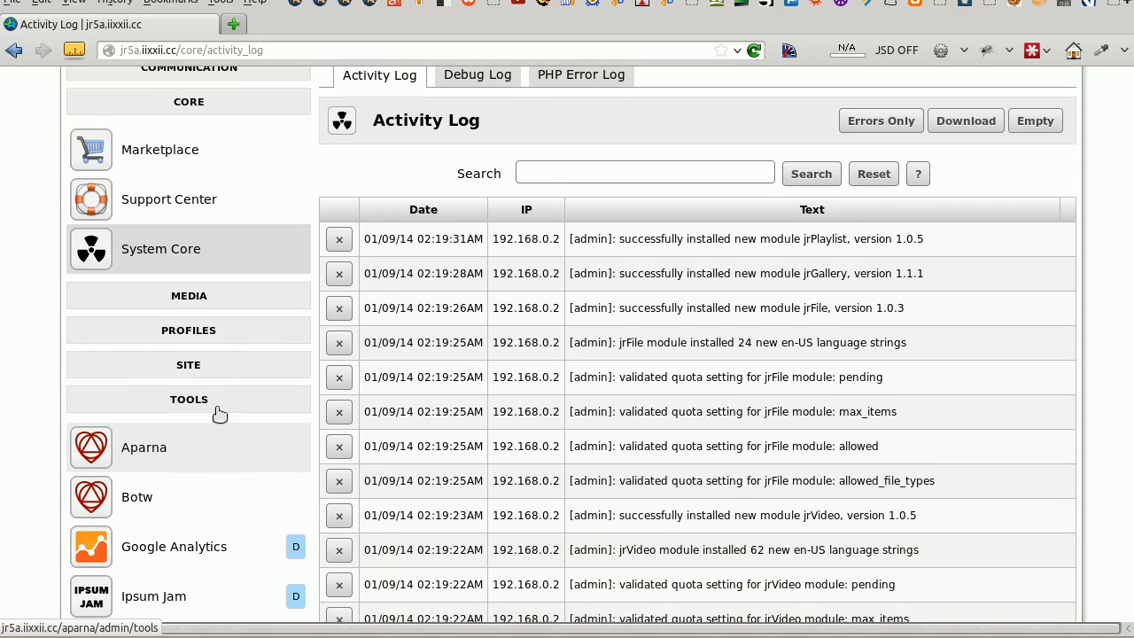
scroll(down, 3)
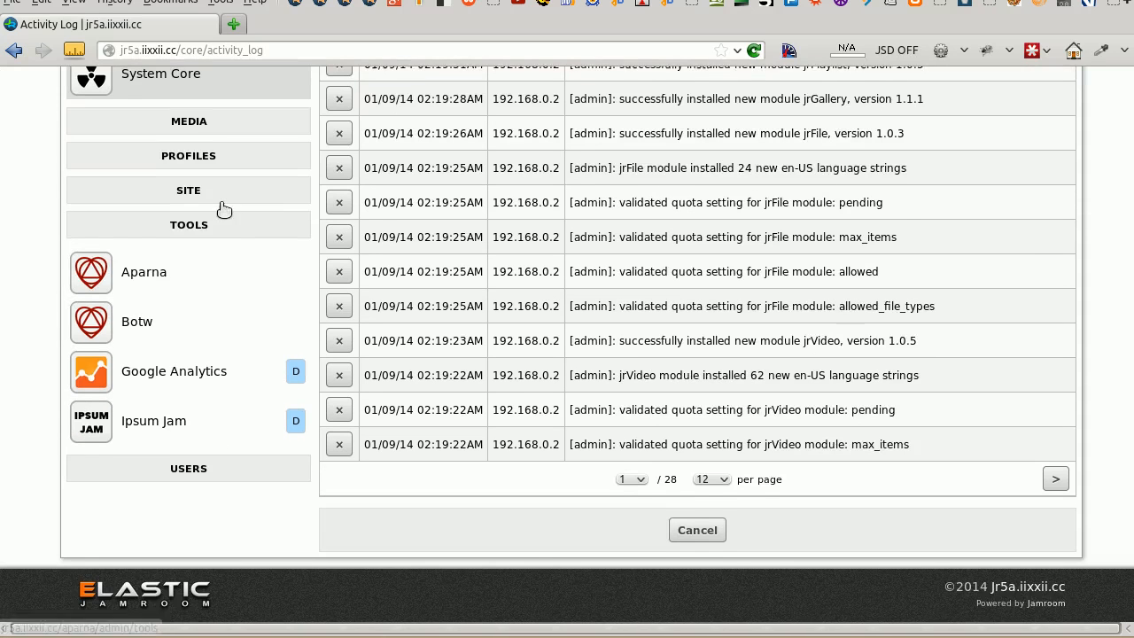
scroll(up, 3)
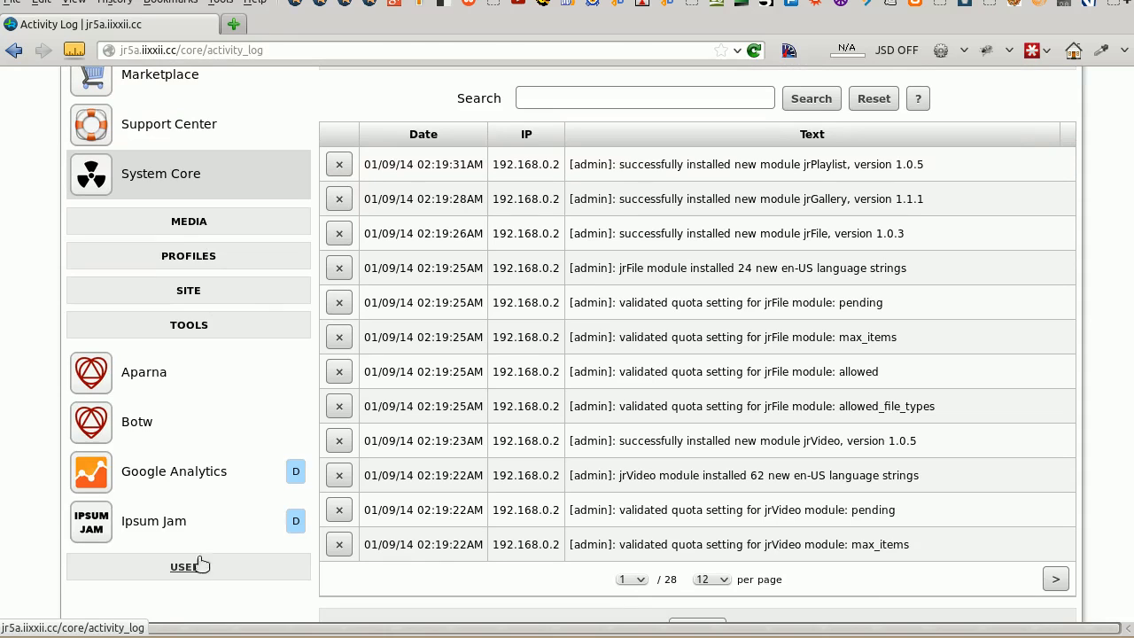
scroll(down, 3)
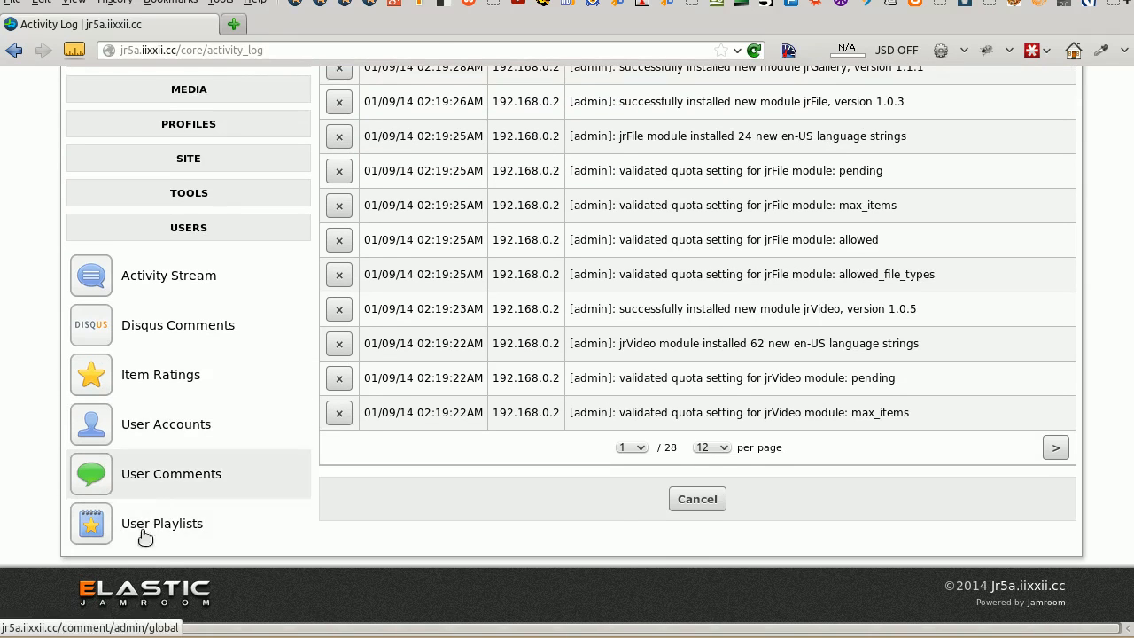